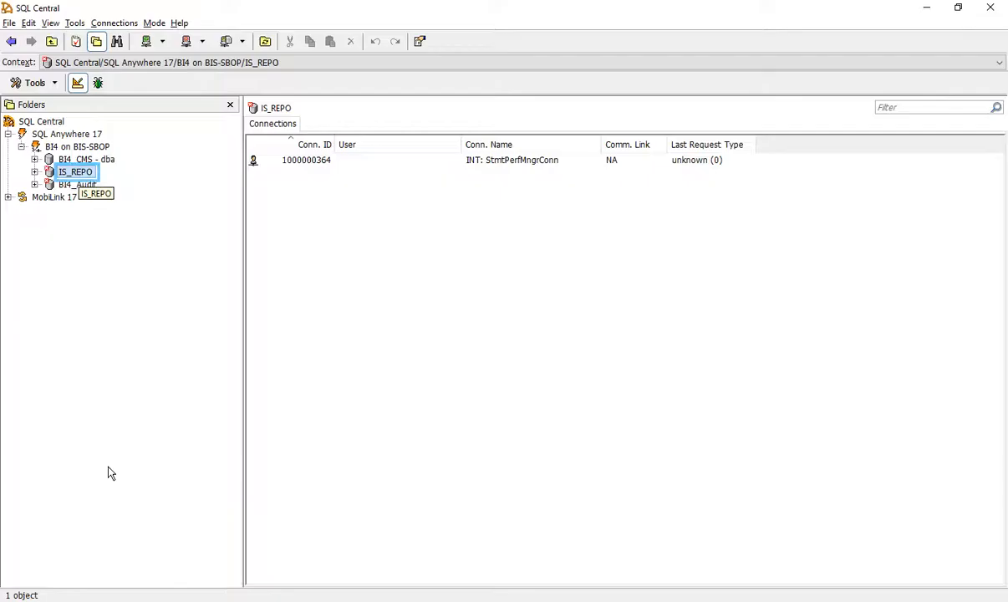
# Show the context menu for the IS_REPO database in the Folders tree, including Connect...
pyautogui.rightClick(75, 172)
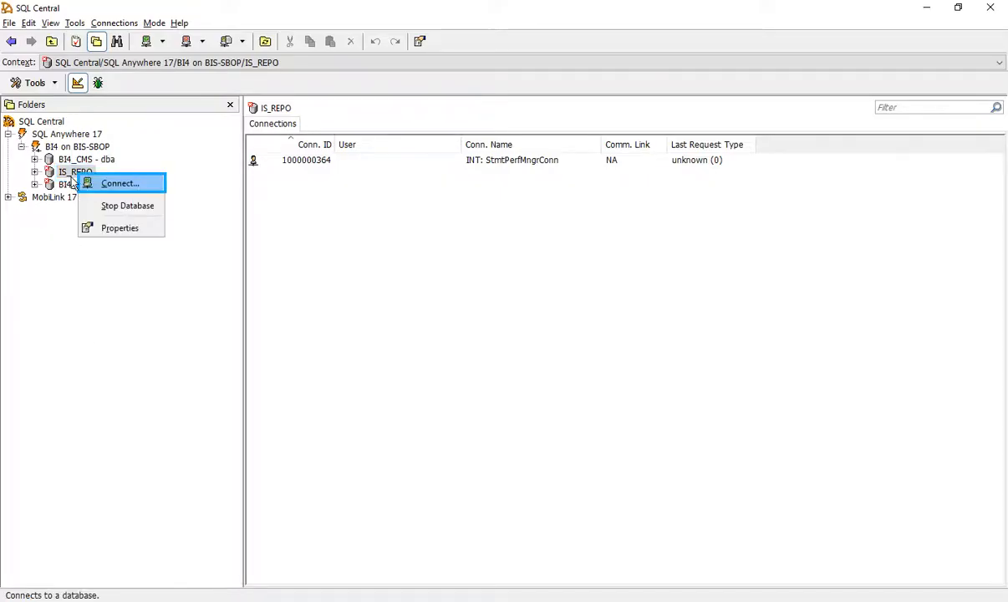
# Start a connection to IS_REPO and choose 'Connect to a running database on another computer' as the action.
pyautogui.click(120, 183)
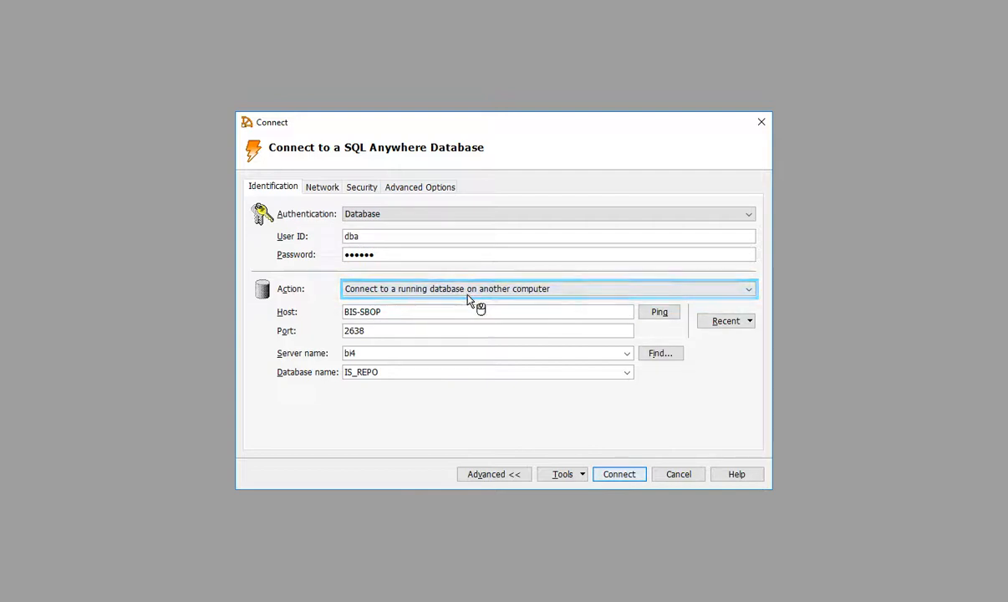
pyautogui.click(747, 288)
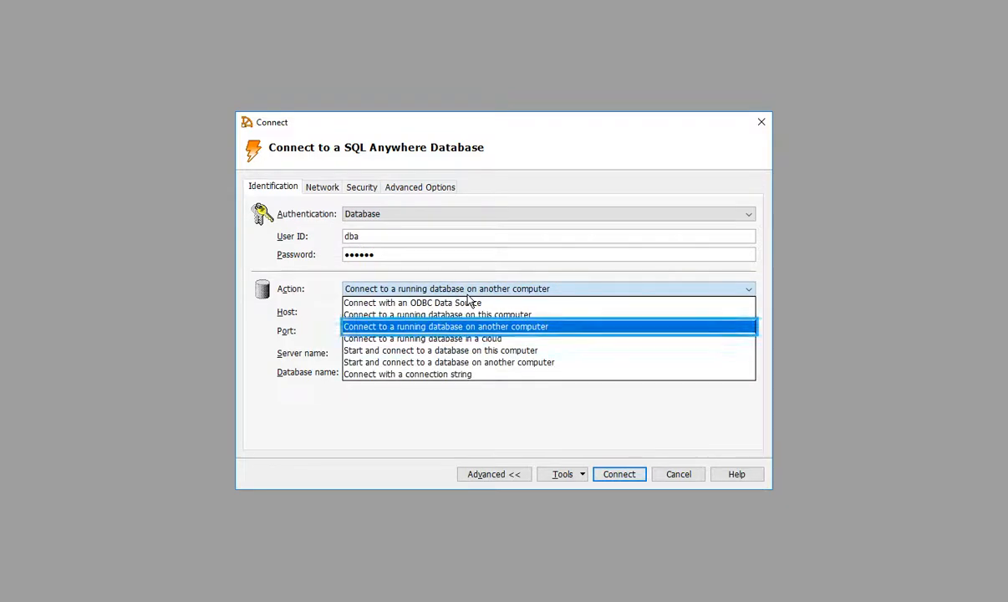
pyautogui.moveTo(477, 338)
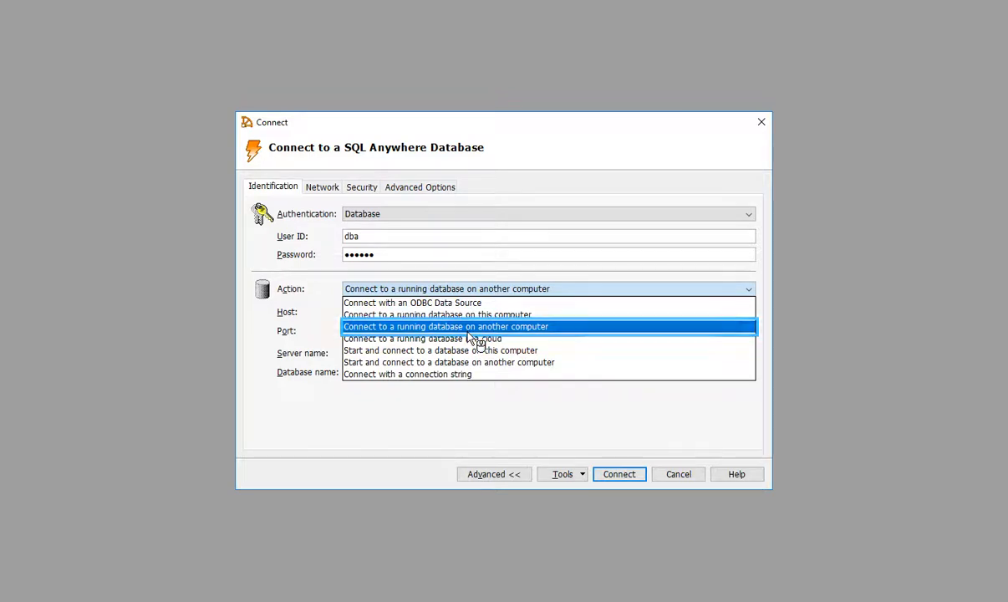
pyautogui.click(446, 326)
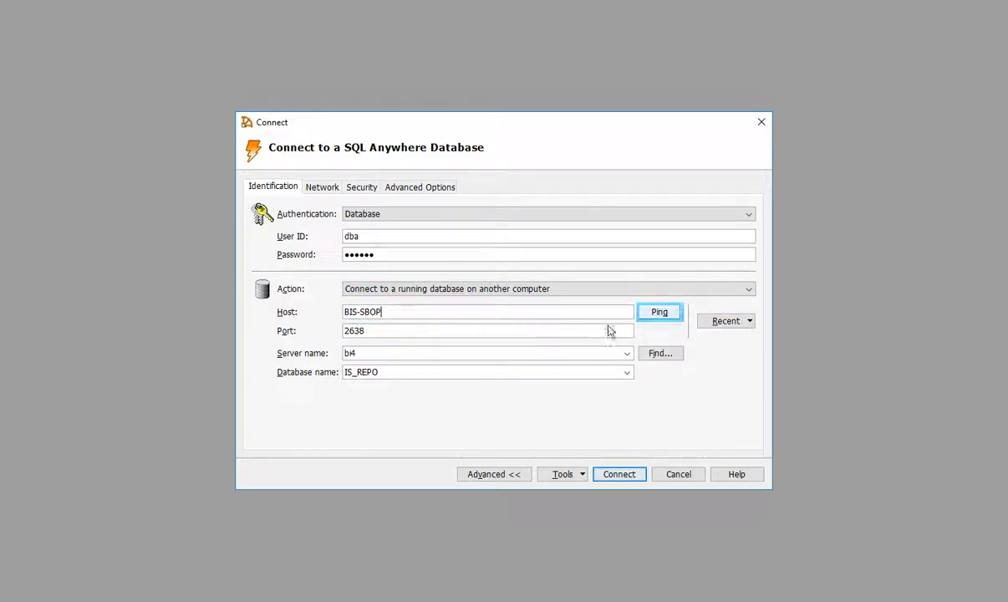
pyautogui.click(658, 311)
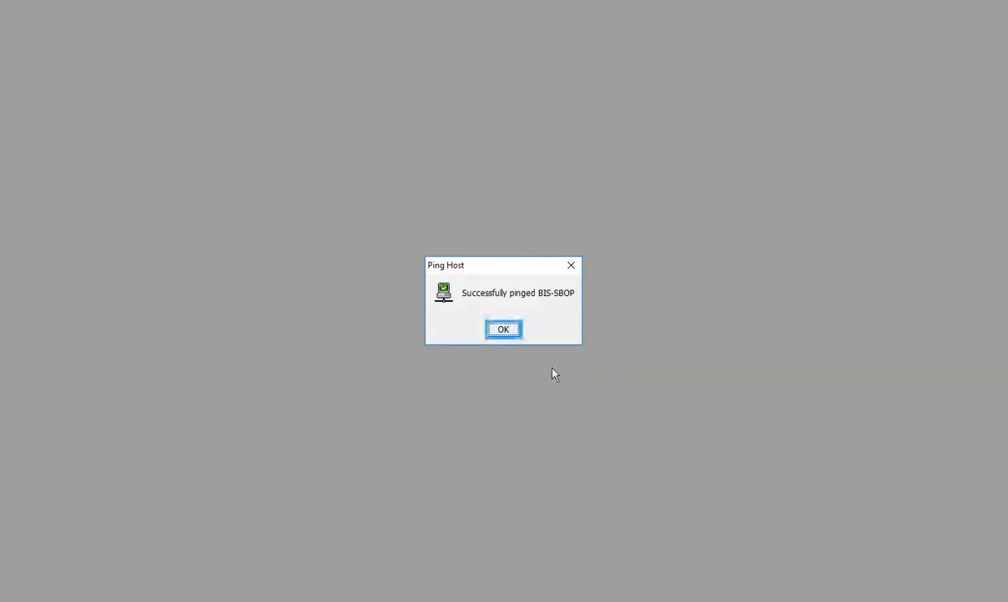
pyautogui.click(502, 328)
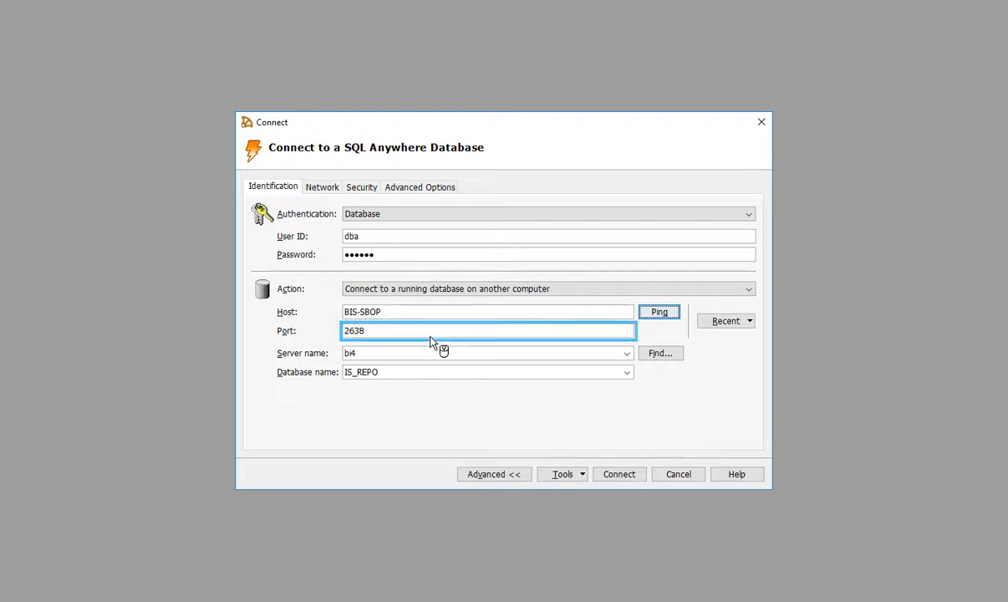
pyautogui.click(485, 352)
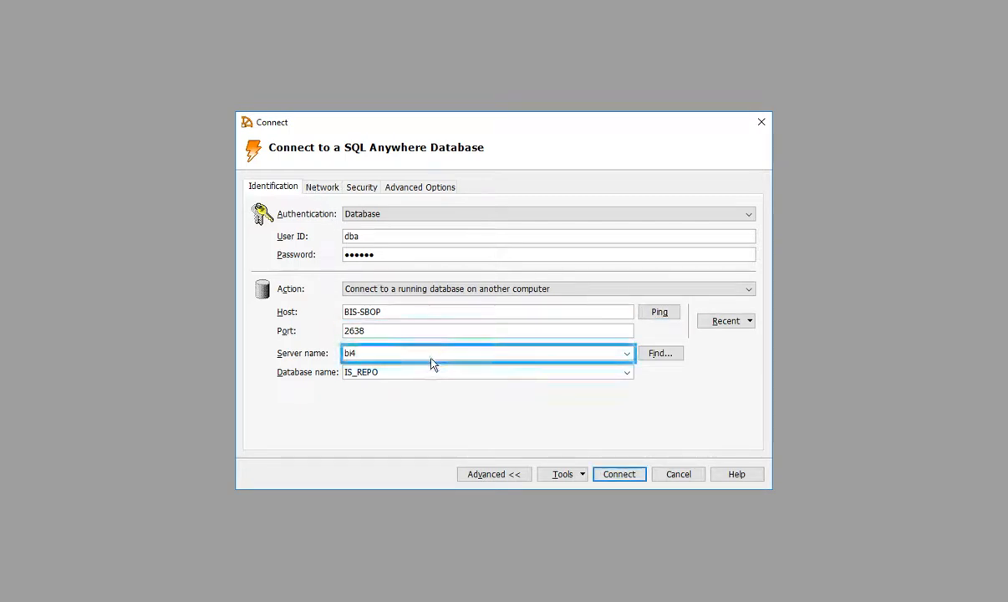
pyautogui.click(487, 371)
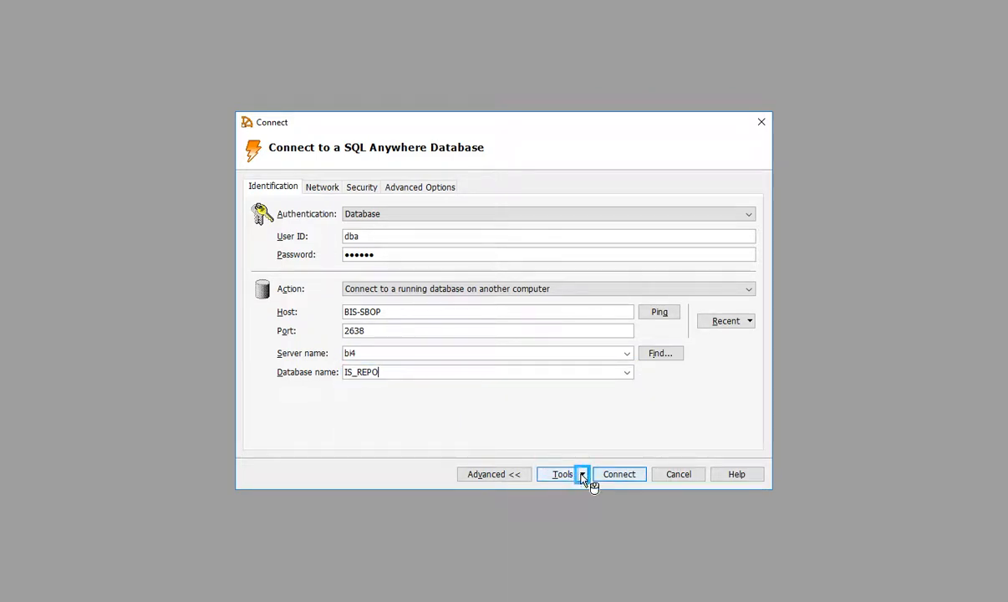
pyautogui.click(581, 473)
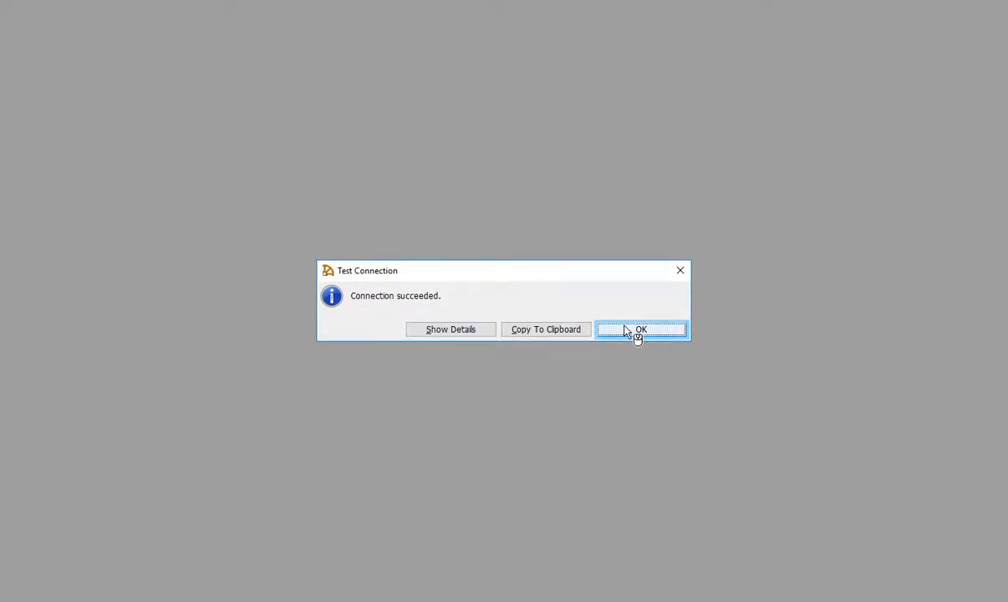
pyautogui.click(641, 328)
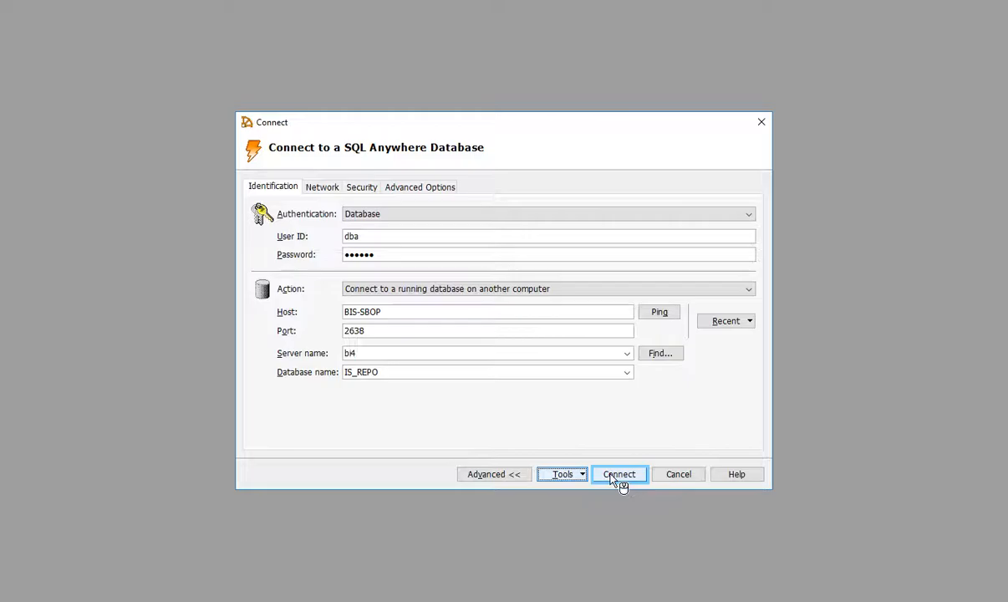
# Connect to IS_REPO as dba on bi4 at BIS-SBOP, then show its context menu with Disconnect.
pyautogui.click(619, 474)
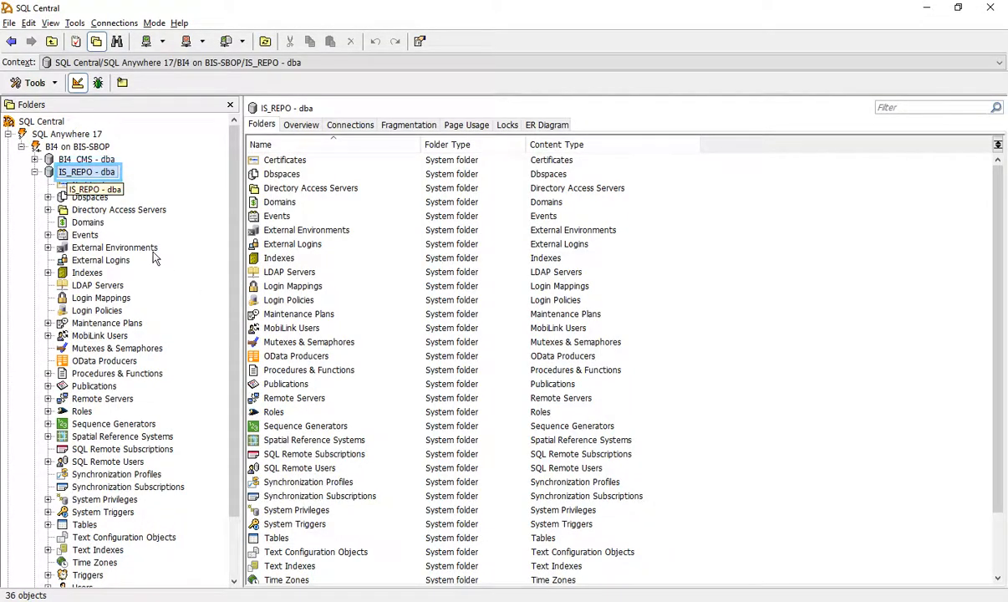
pyautogui.rightClick(87, 172)
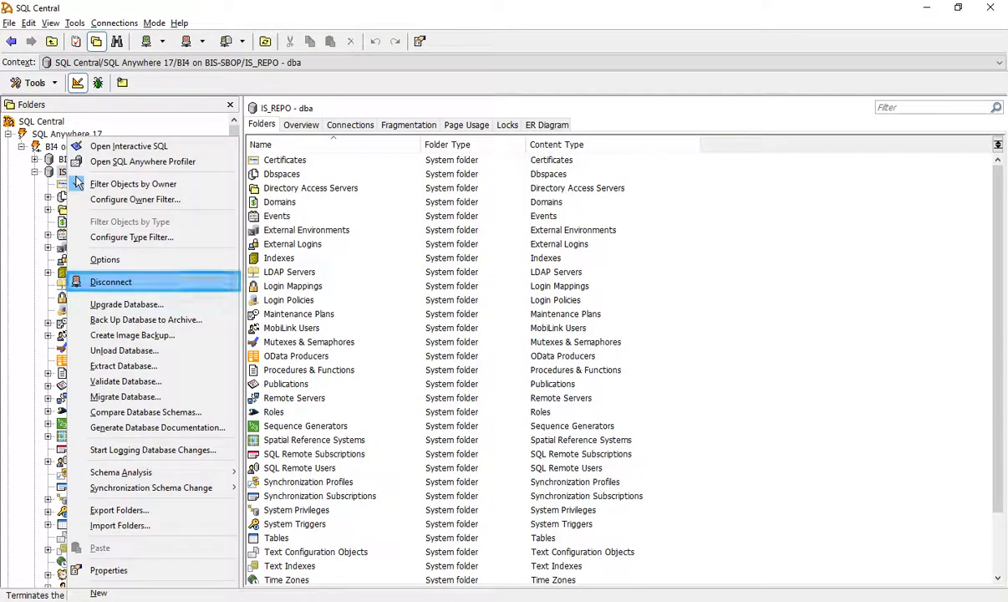